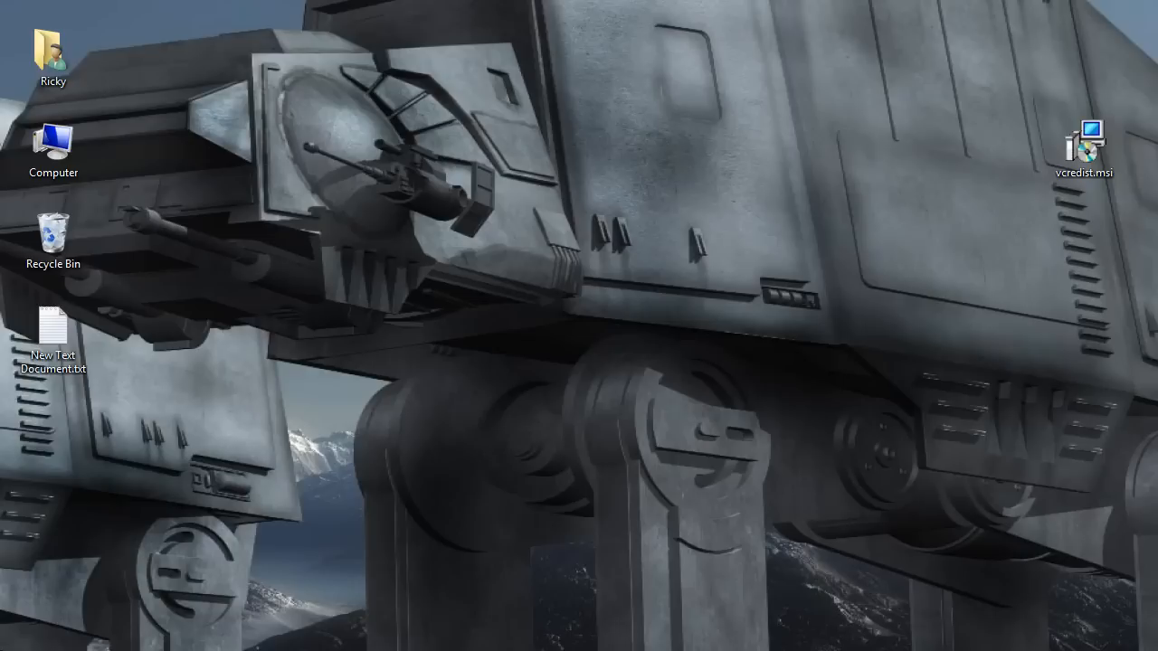
- Open New Text Document.txt from the desktop to view the vc8 runtime install error
{"action": "double_click", "coordinate": [55, 335]}
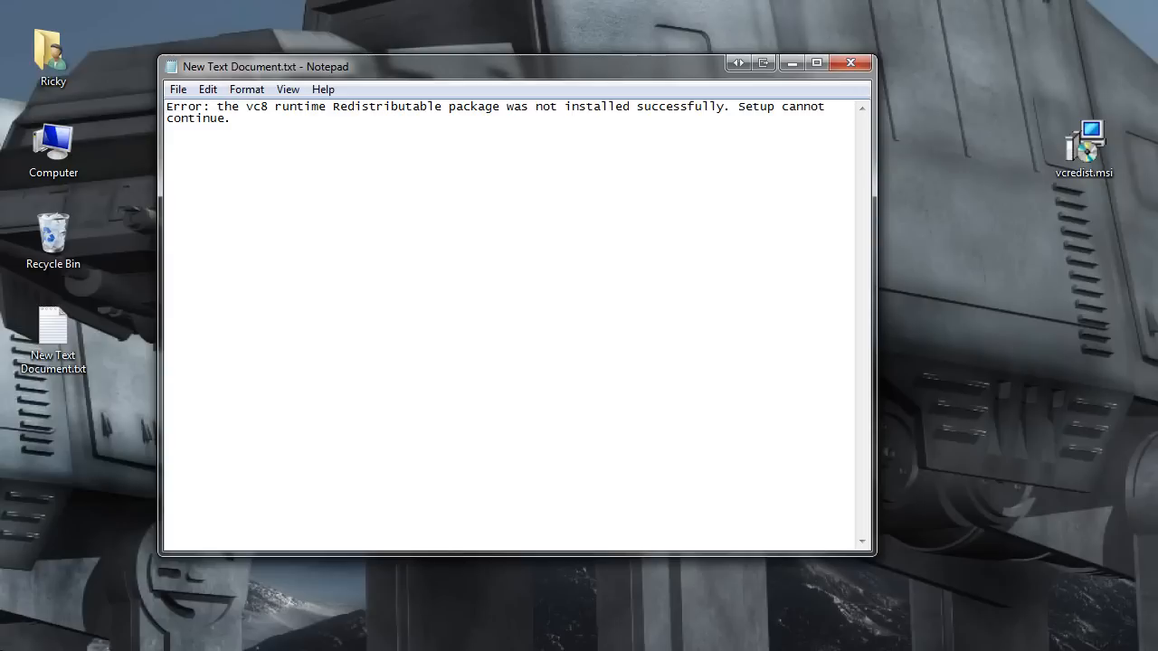
{"action": "left_click", "coordinate": [167, 107]}
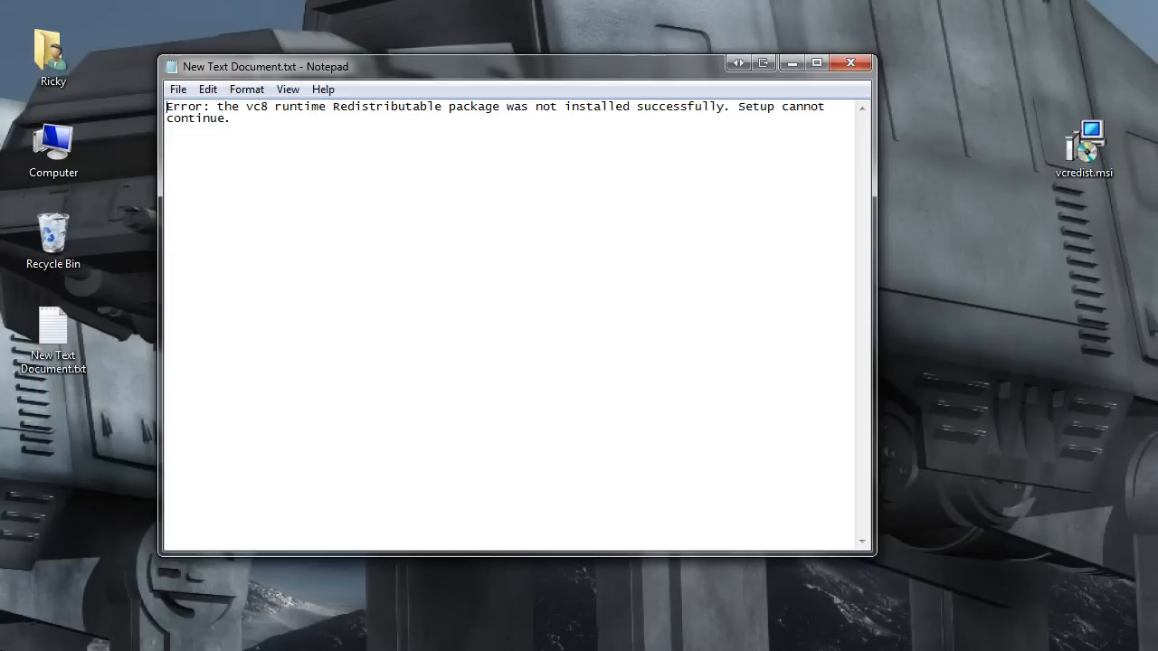
{"action": "mouse_move", "coordinate": [638, 568]}
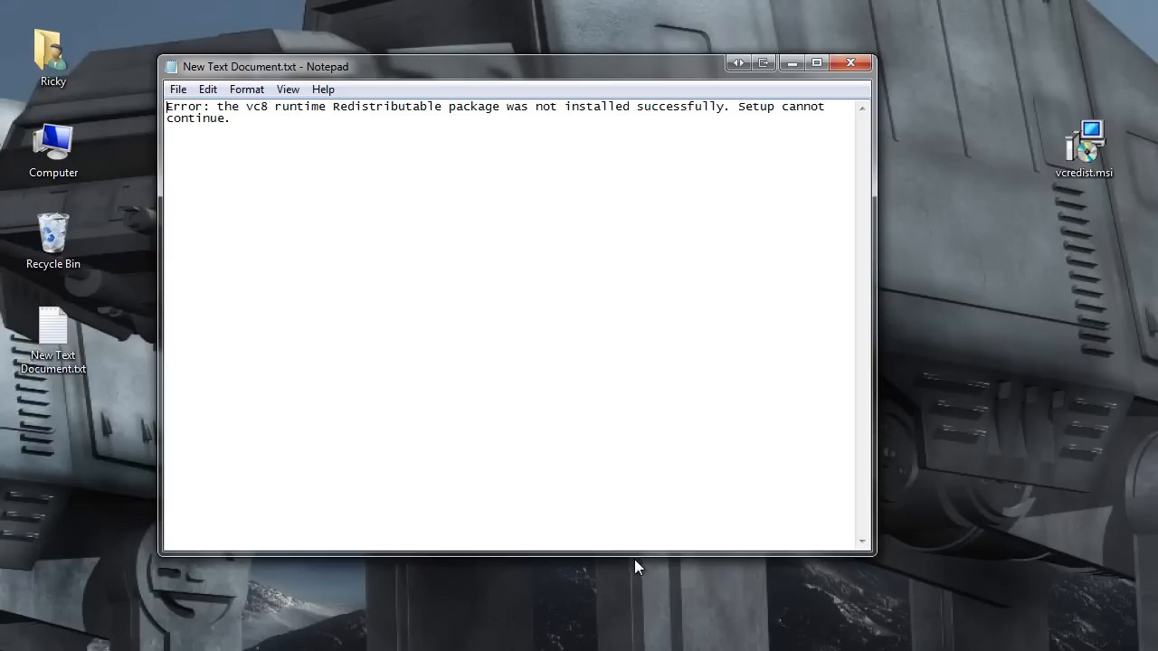
{"action": "mouse_move", "coordinate": [619, 550]}
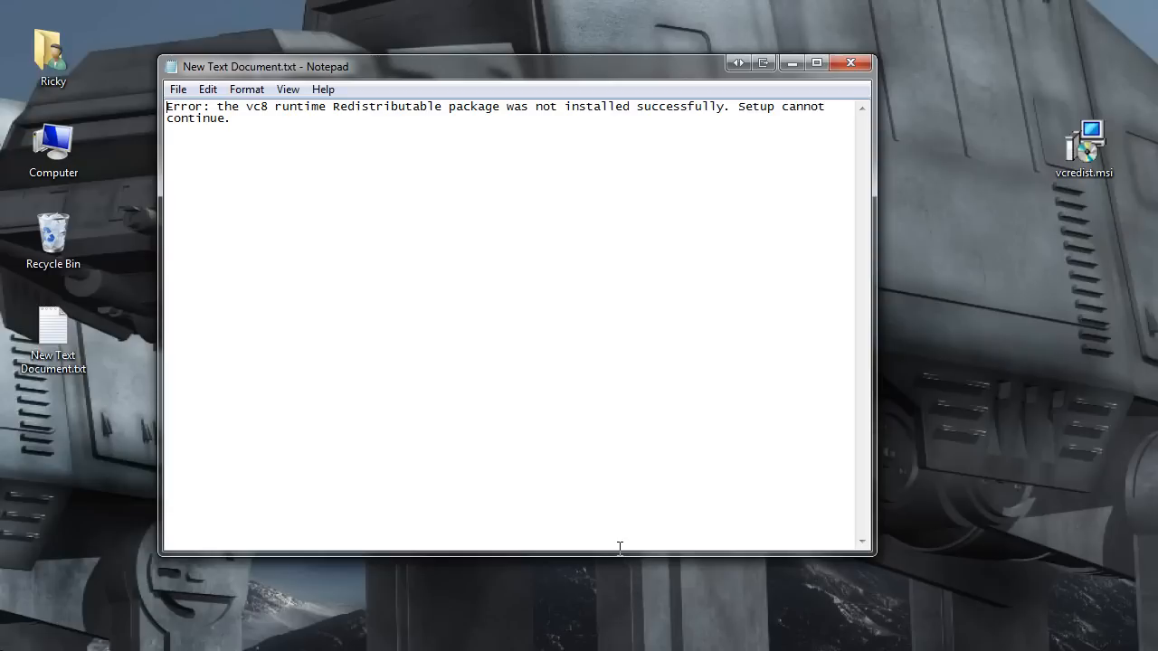
{"action": "mouse_move", "coordinate": [876, 469]}
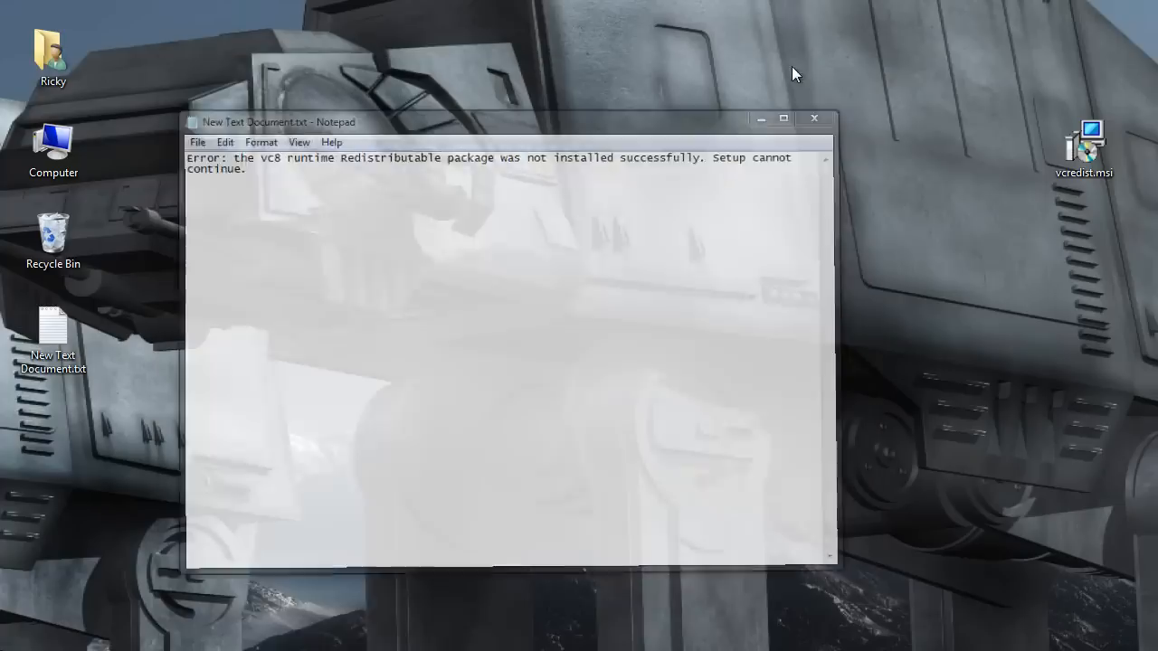
- Browse the Battlefield.Bad.Company.2.image folder, selecting autorun.inf then the Redistributable folder
{"action": "left_click", "coordinate": [812, 120]}
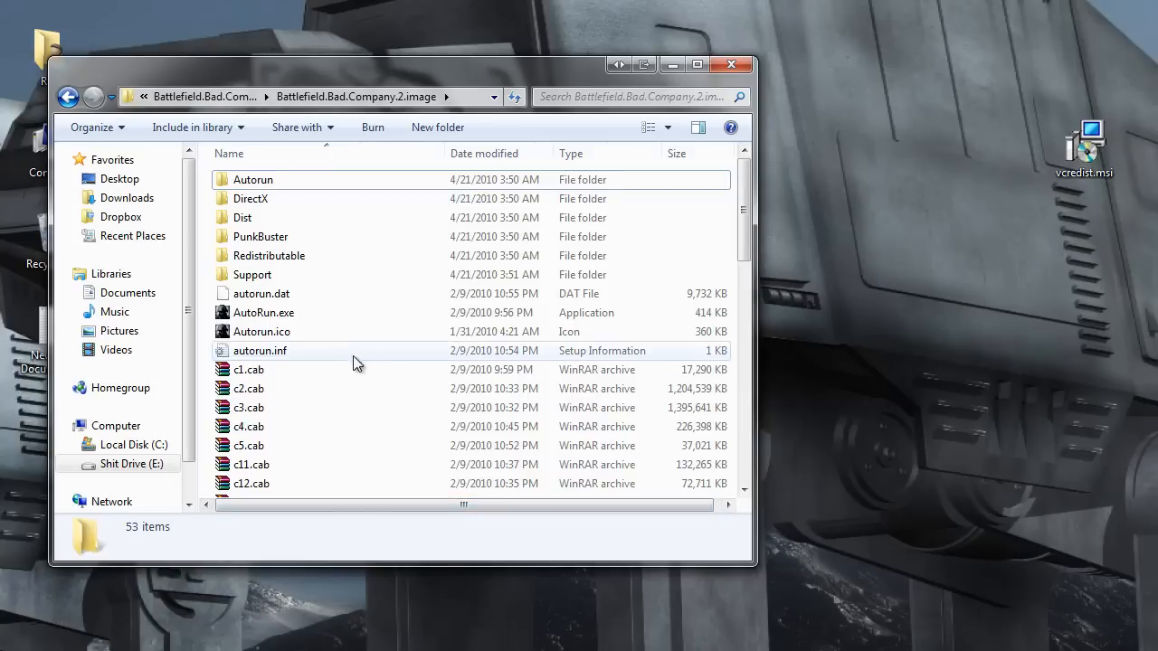
{"action": "left_click", "coordinate": [261, 351]}
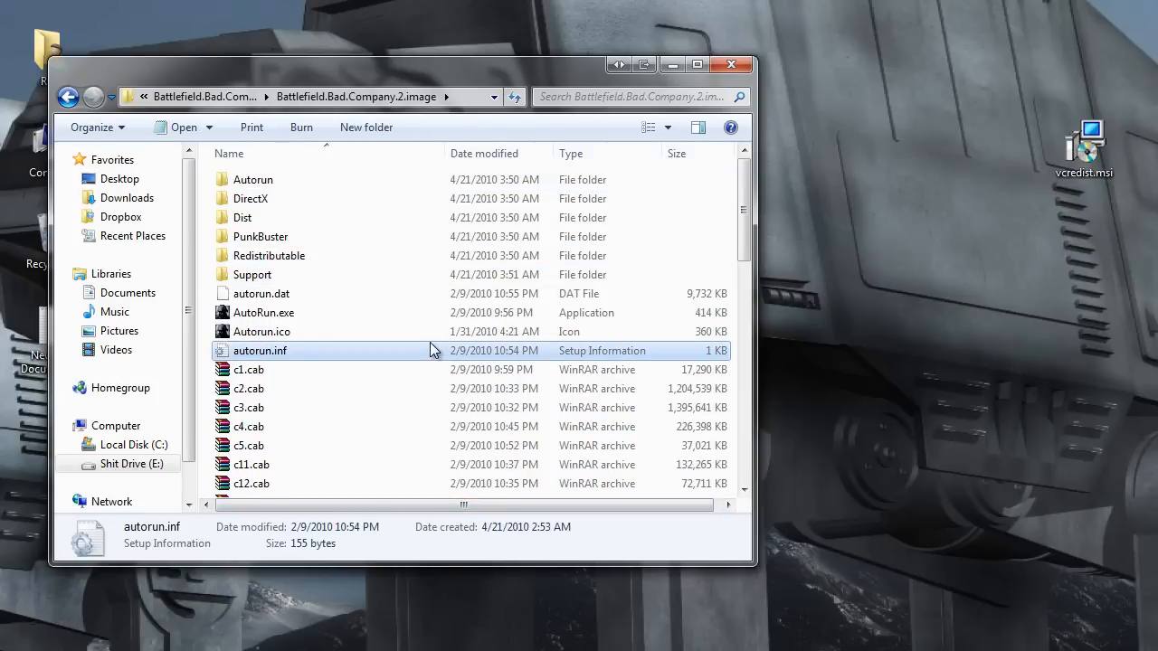
{"action": "left_click", "coordinate": [267, 255]}
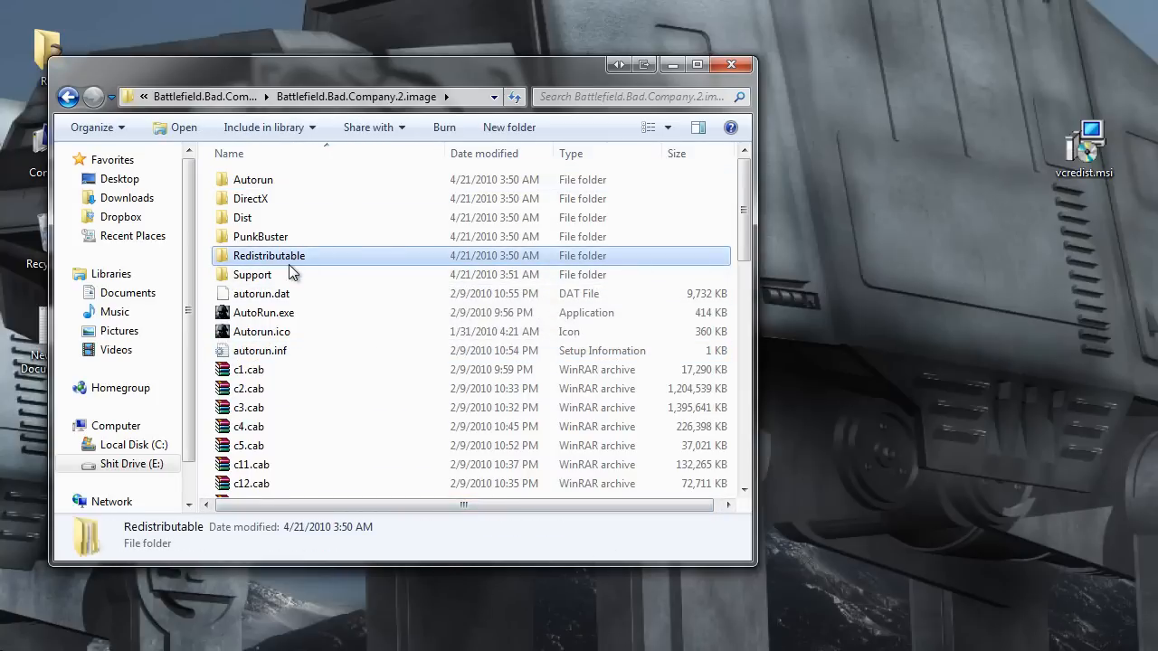
- Navigate into Redistributable\x86 and select the existing vcredist.msi installer
{"action": "double_click", "coordinate": [267, 255]}
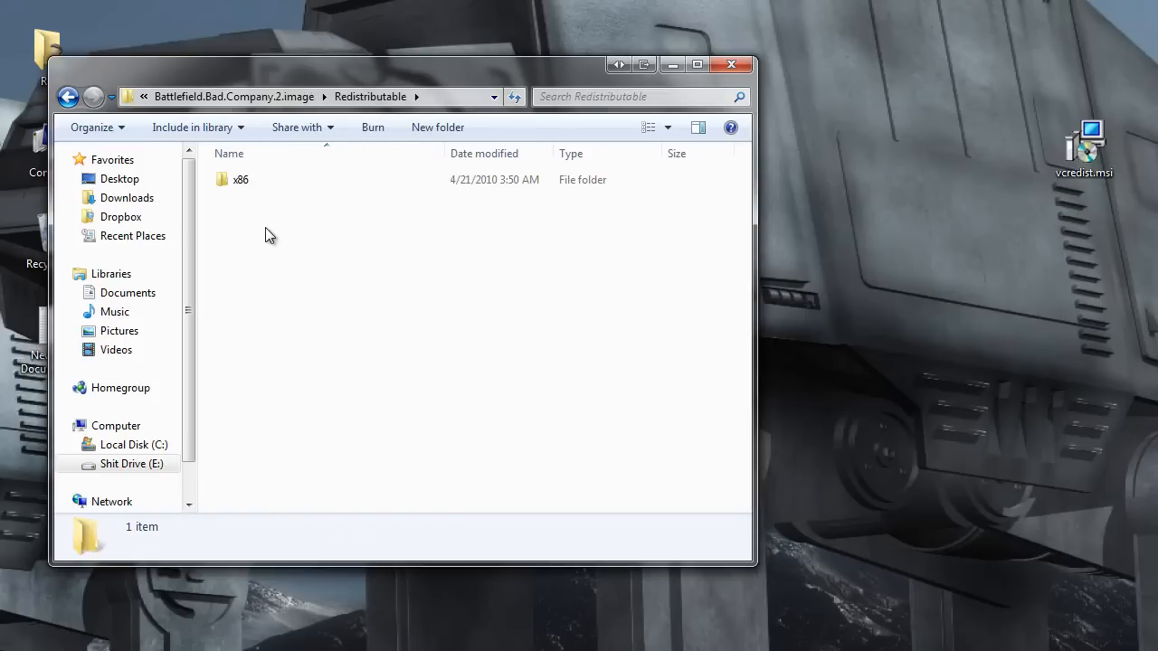
{"action": "double_click", "coordinate": [241, 180]}
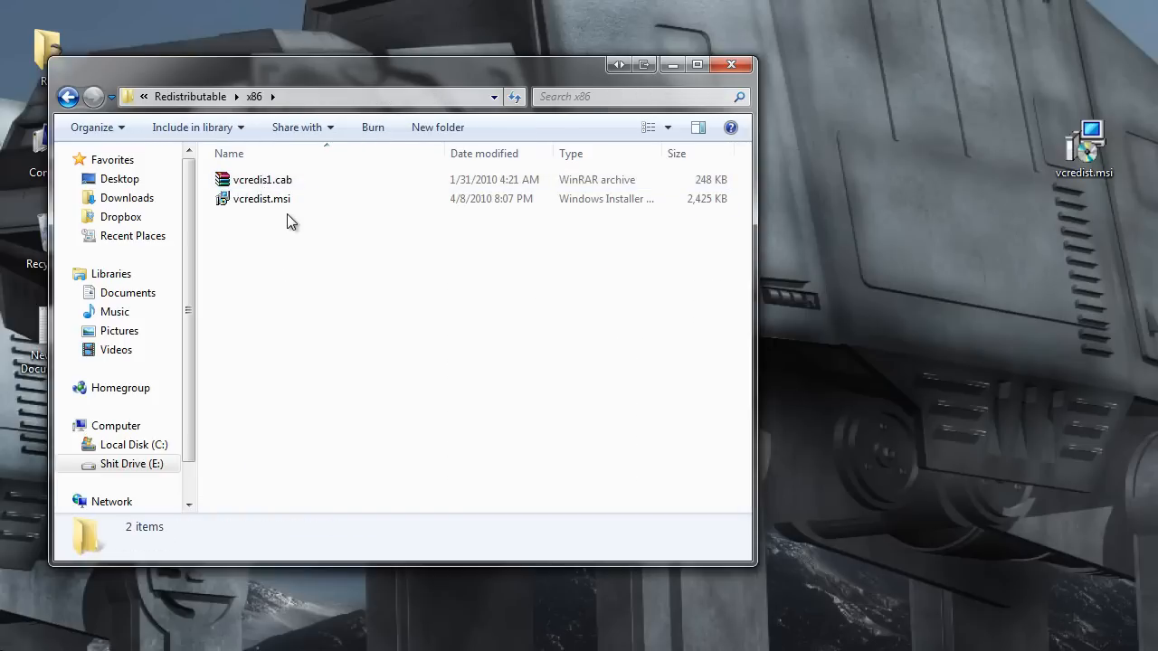
{"action": "mouse_move", "coordinate": [362, 274]}
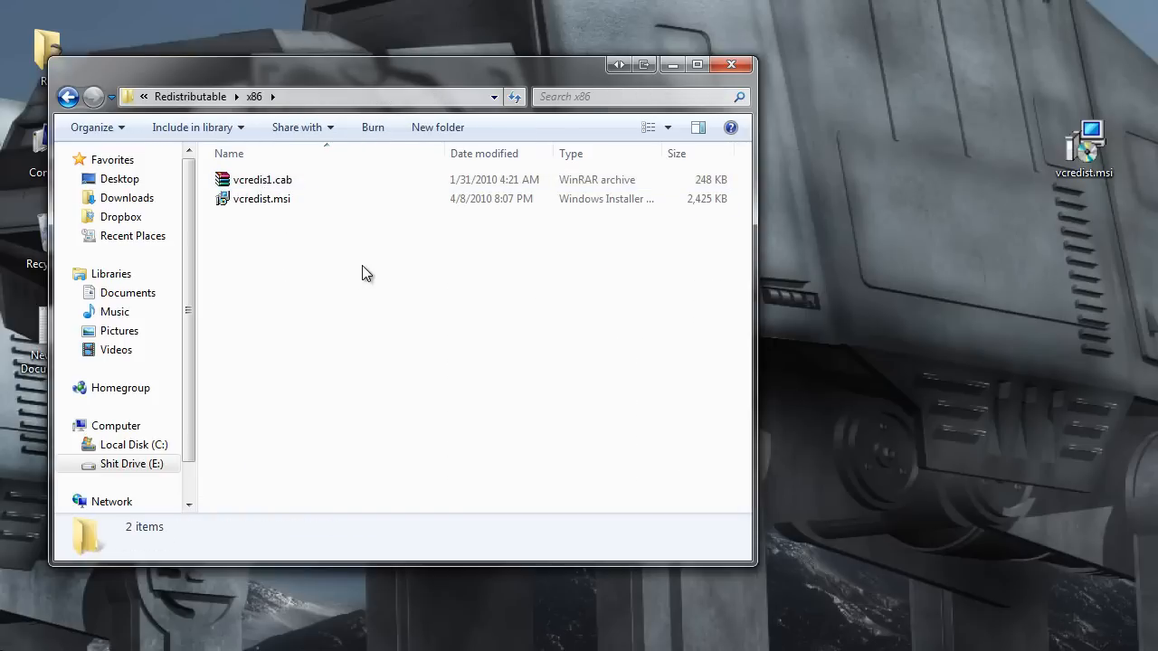
{"action": "mouse_move", "coordinate": [630, 317]}
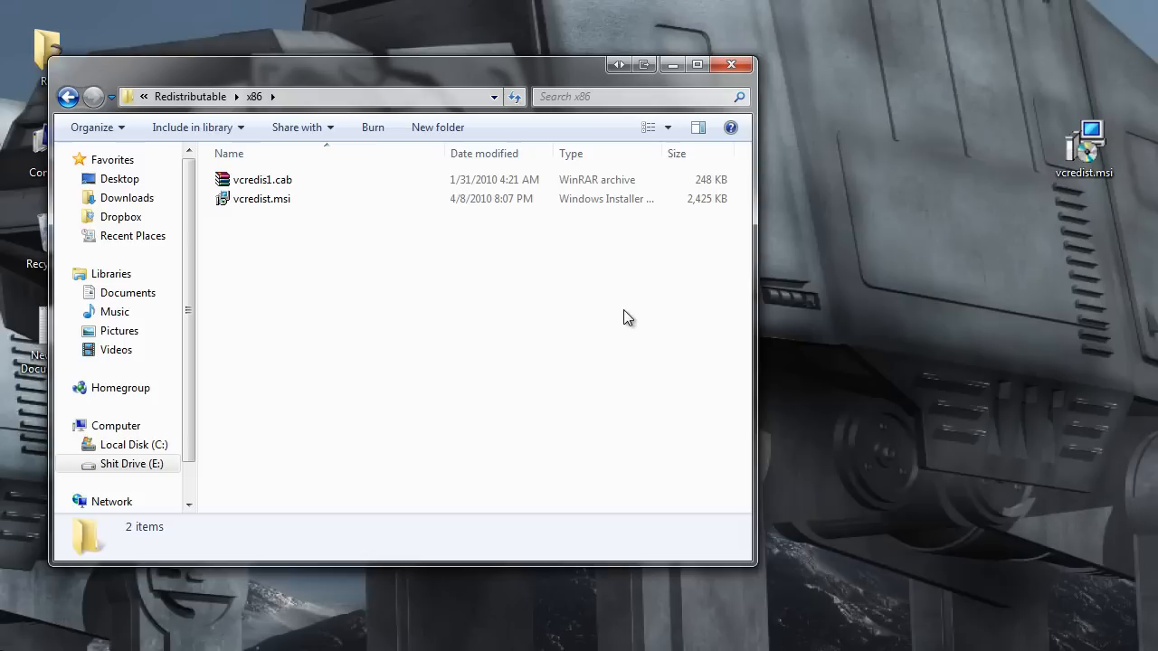
{"action": "mouse_move", "coordinate": [970, 278]}
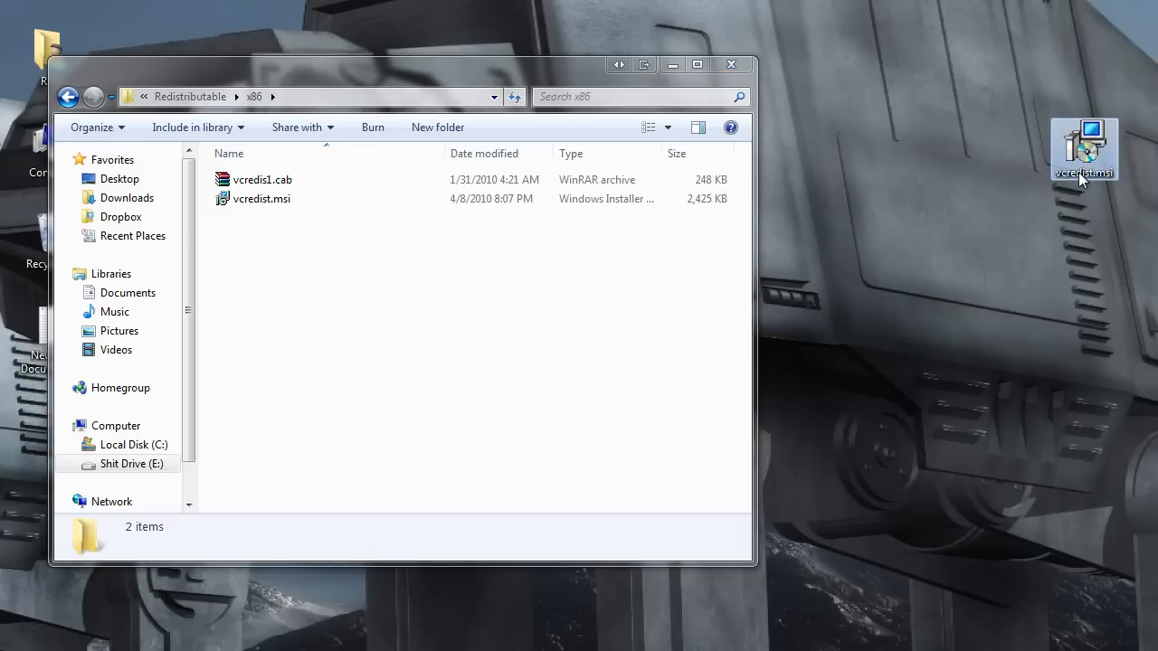
{"action": "mouse_move", "coordinate": [1086, 148]}
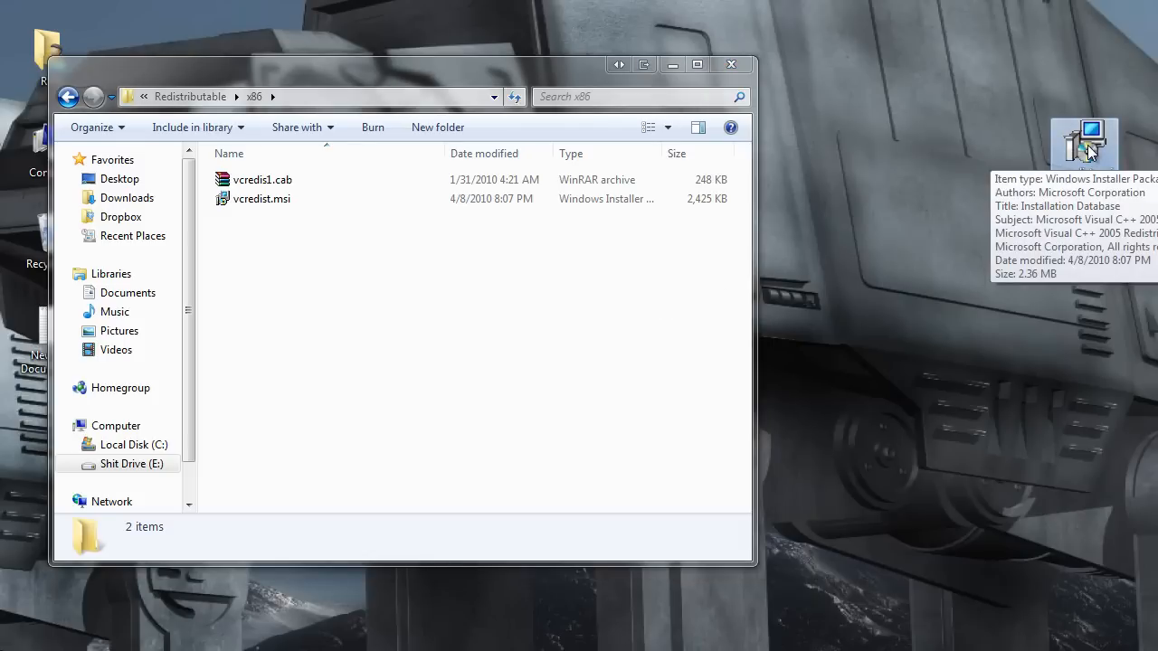
{"action": "left_click", "coordinate": [262, 197]}
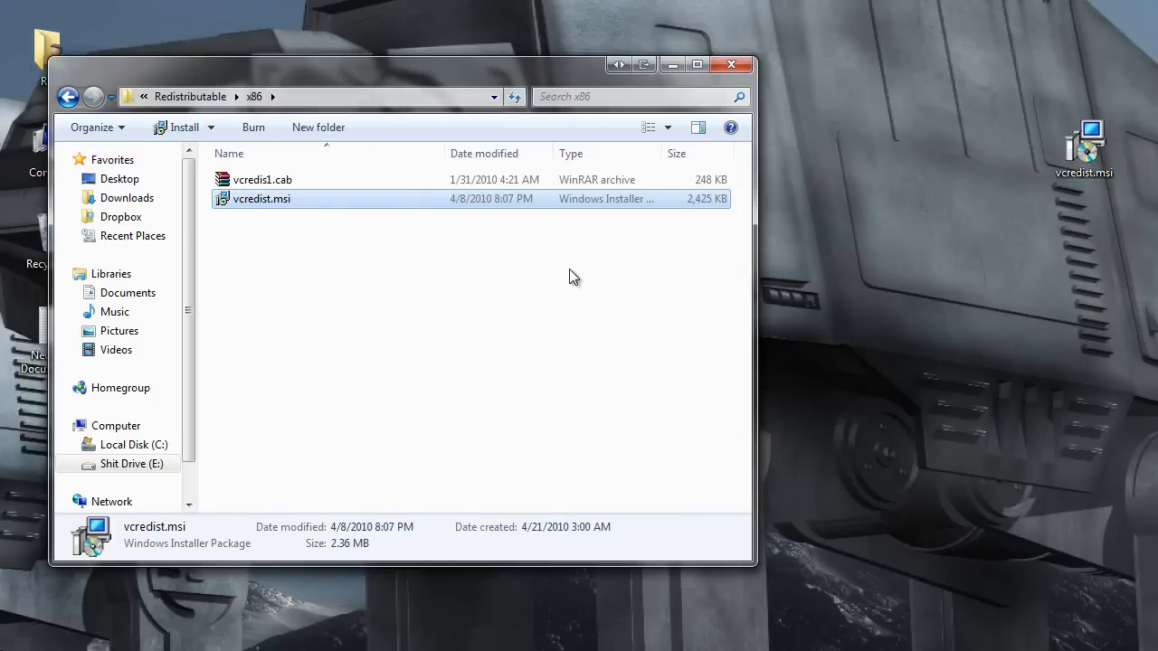
{"action": "mouse_move", "coordinate": [818, 355]}
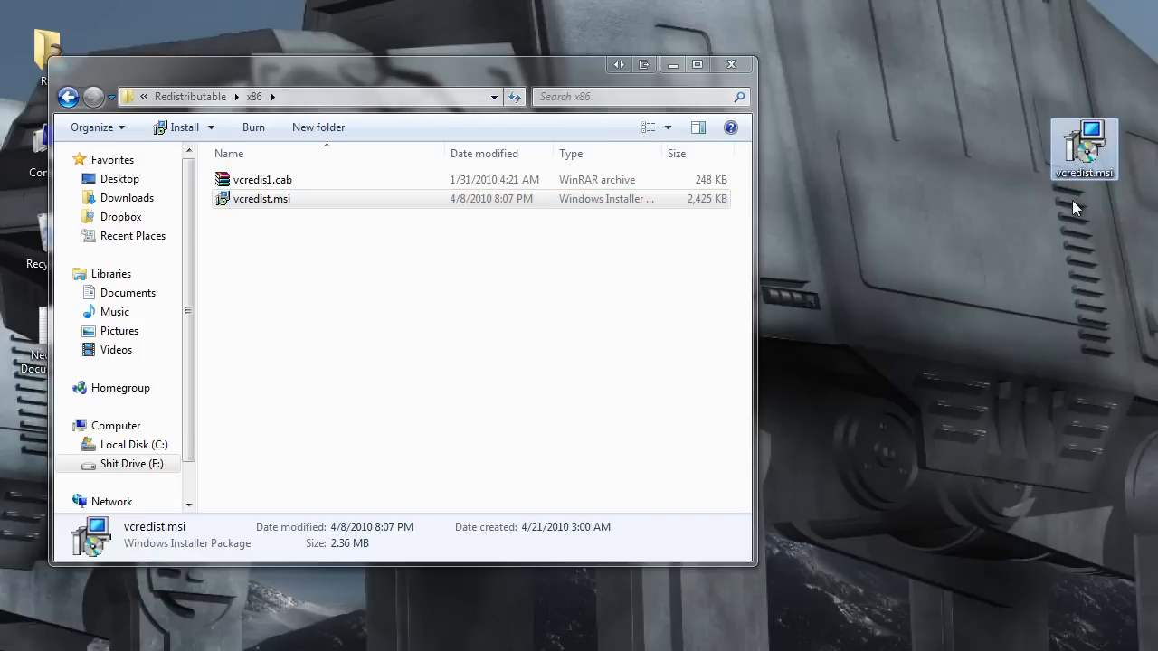
{"action": "mouse_move", "coordinate": [1084, 145]}
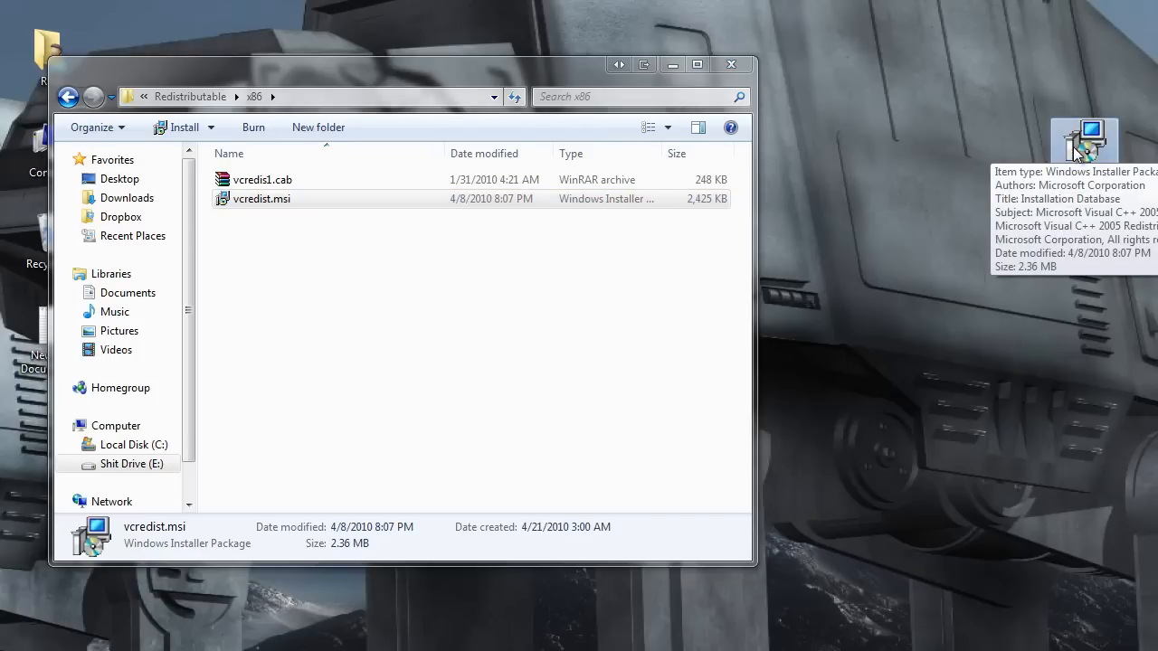
{"action": "mouse_move", "coordinate": [1095, 195]}
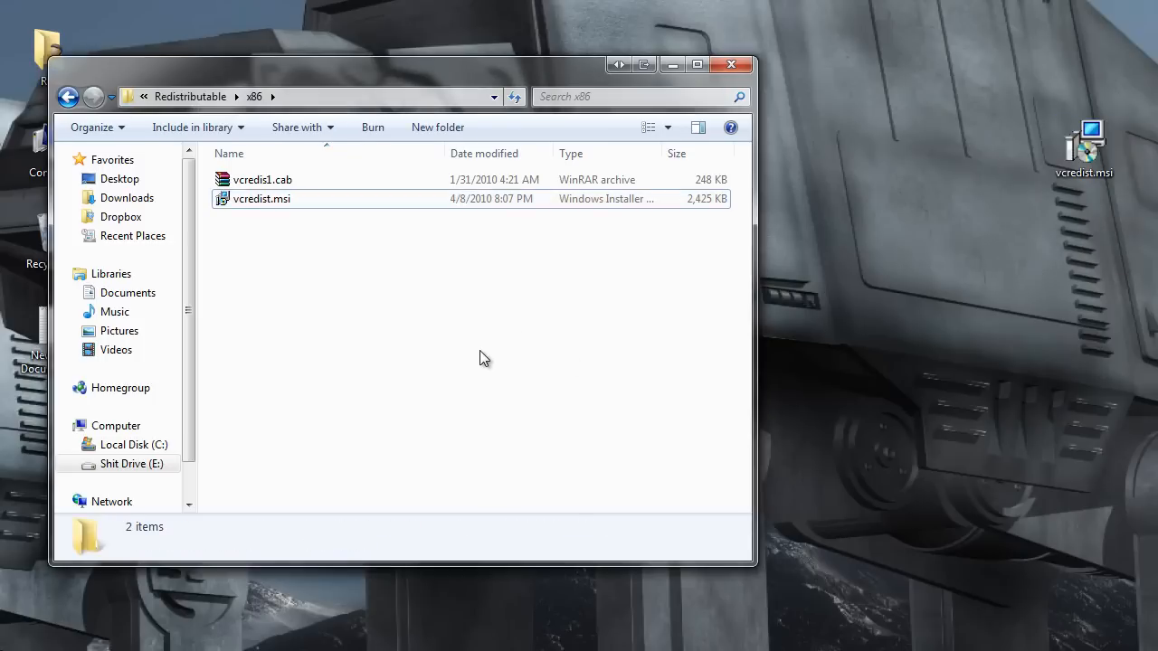
{"action": "mouse_move", "coordinate": [492, 257]}
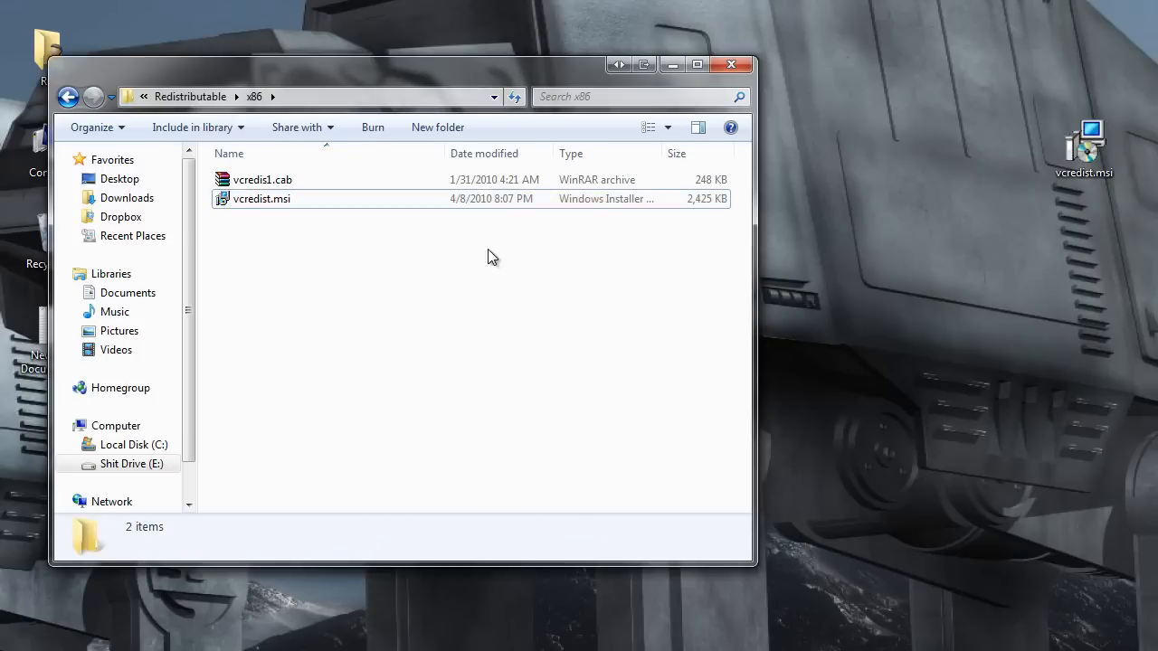
- Return to the Battlefield.Bad.Company.2.image top folder and select the Autorun folder
{"action": "left_click", "coordinate": [69, 98]}
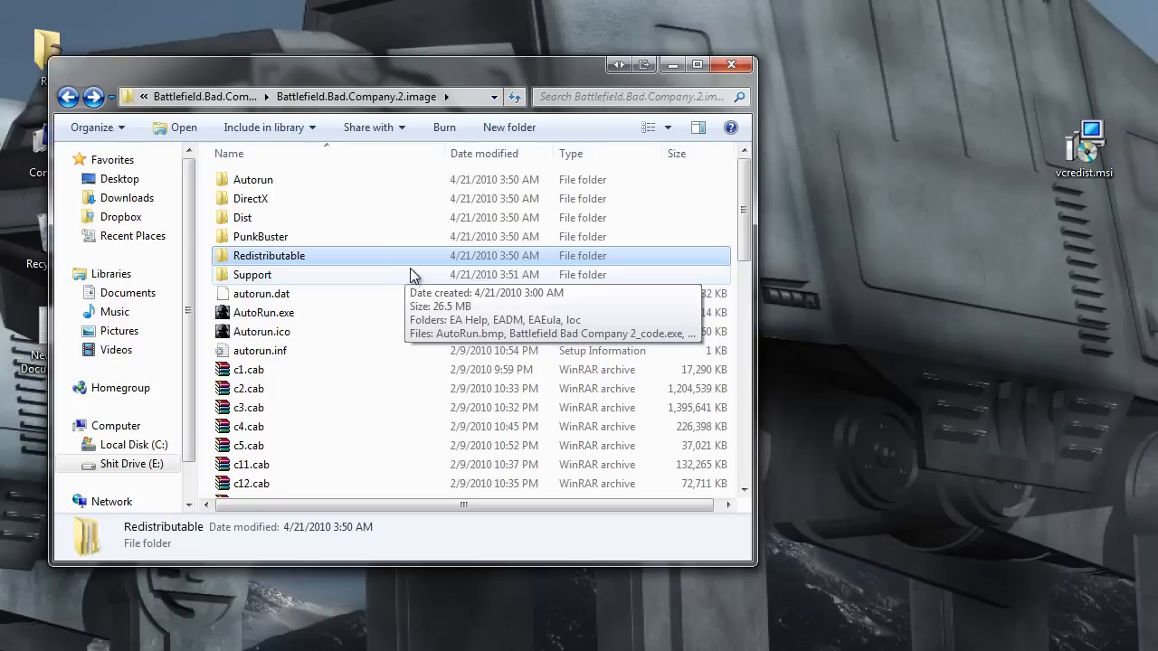
{"action": "left_click", "coordinate": [253, 180]}
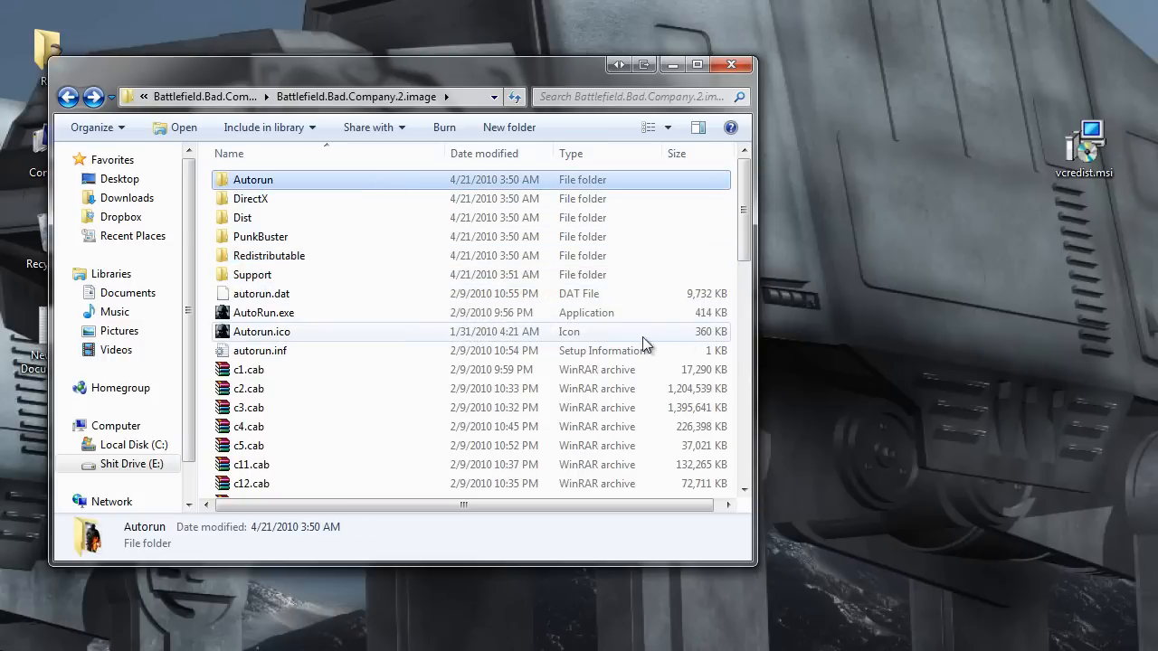